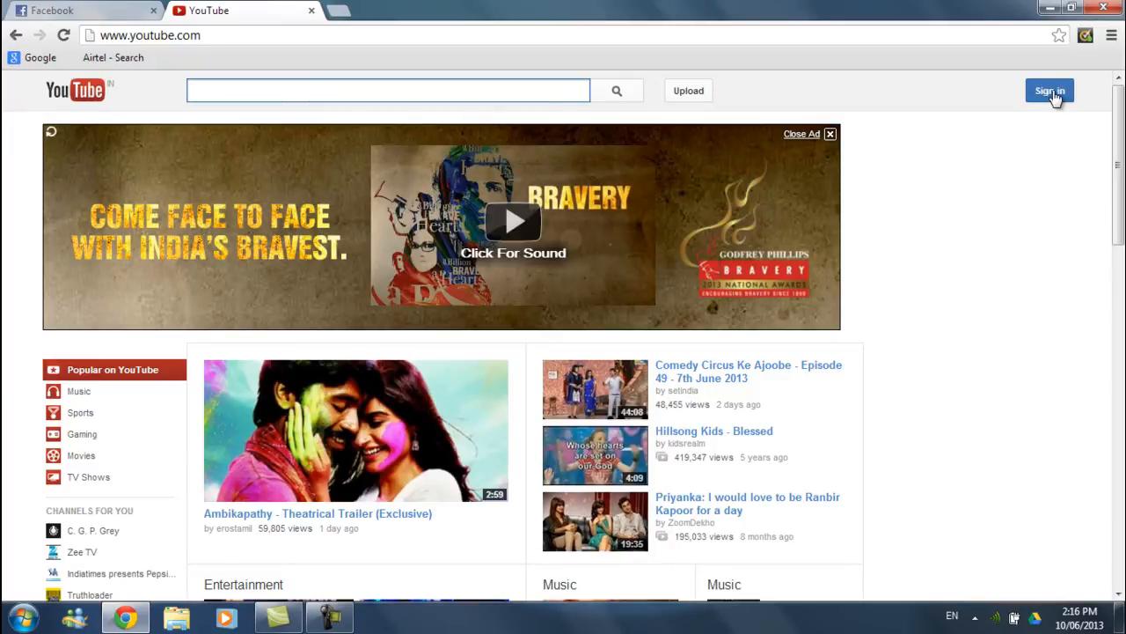
Request sign-in from the top right of the YouTube home page.
left_click(1050, 90)
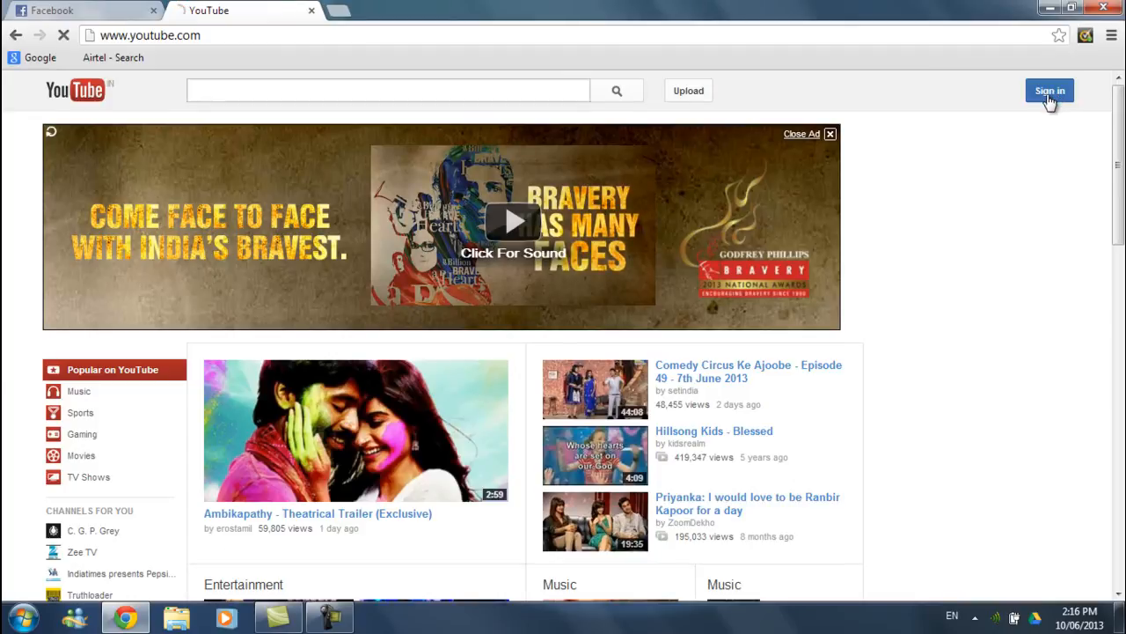
Sign in to Google Accounts with the 'conta' email and its password.
left_click(1049, 90)
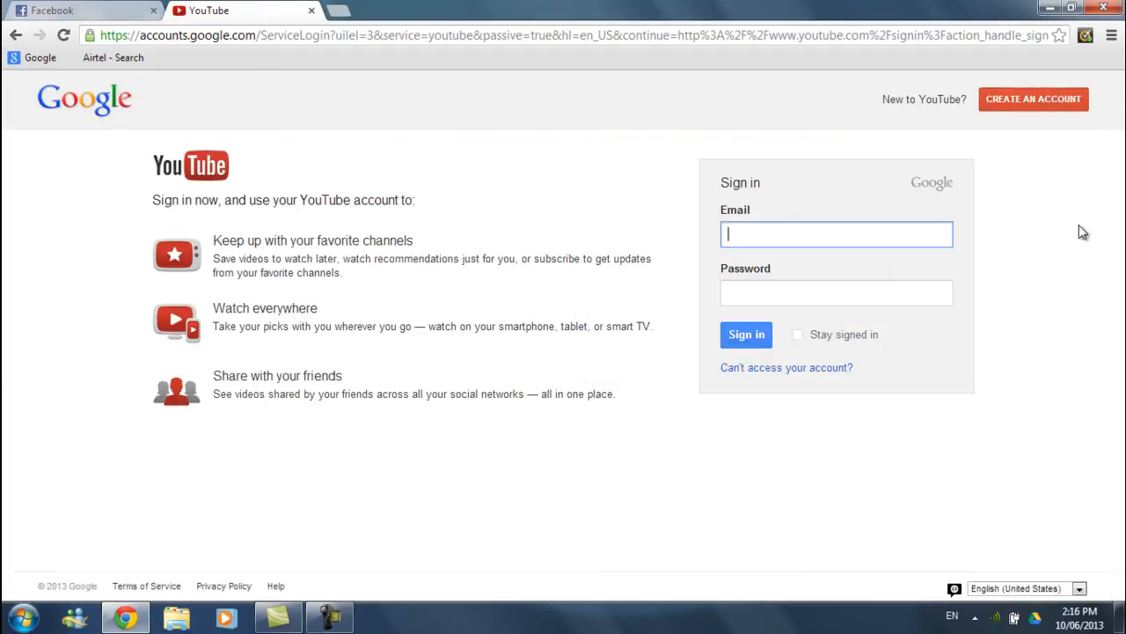
mouse_move(883, 235)
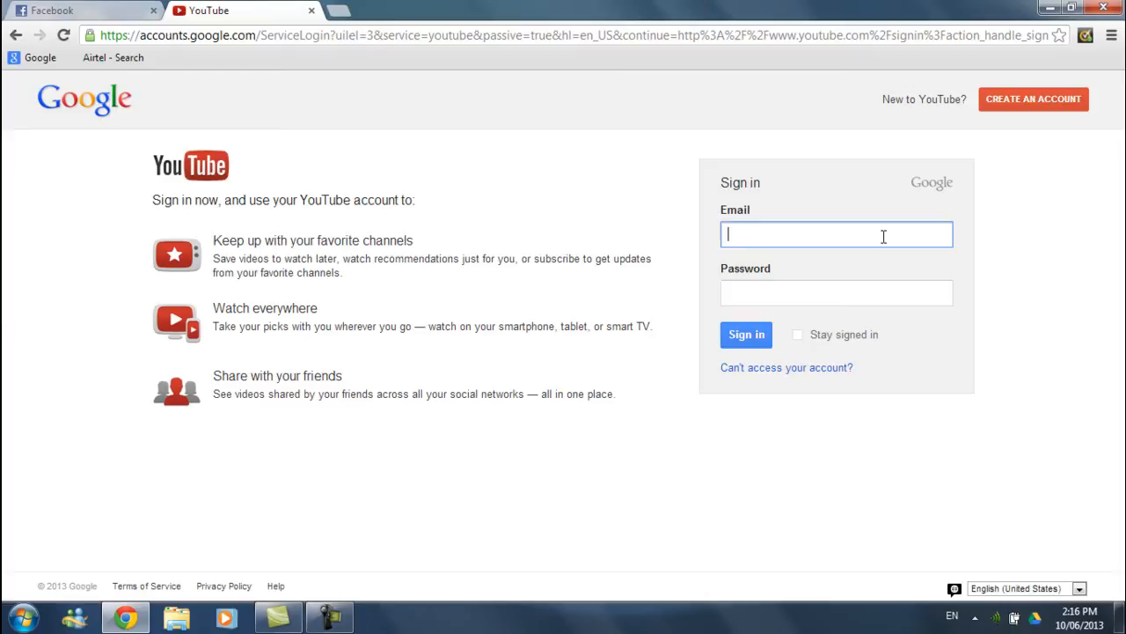
mouse_move(1002, 241)
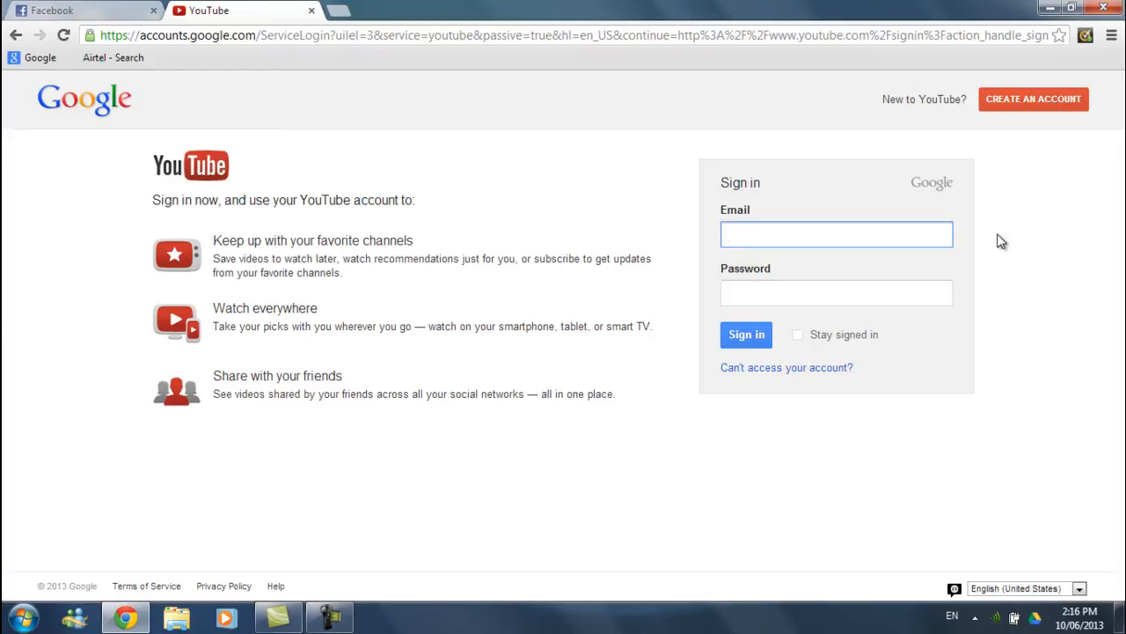
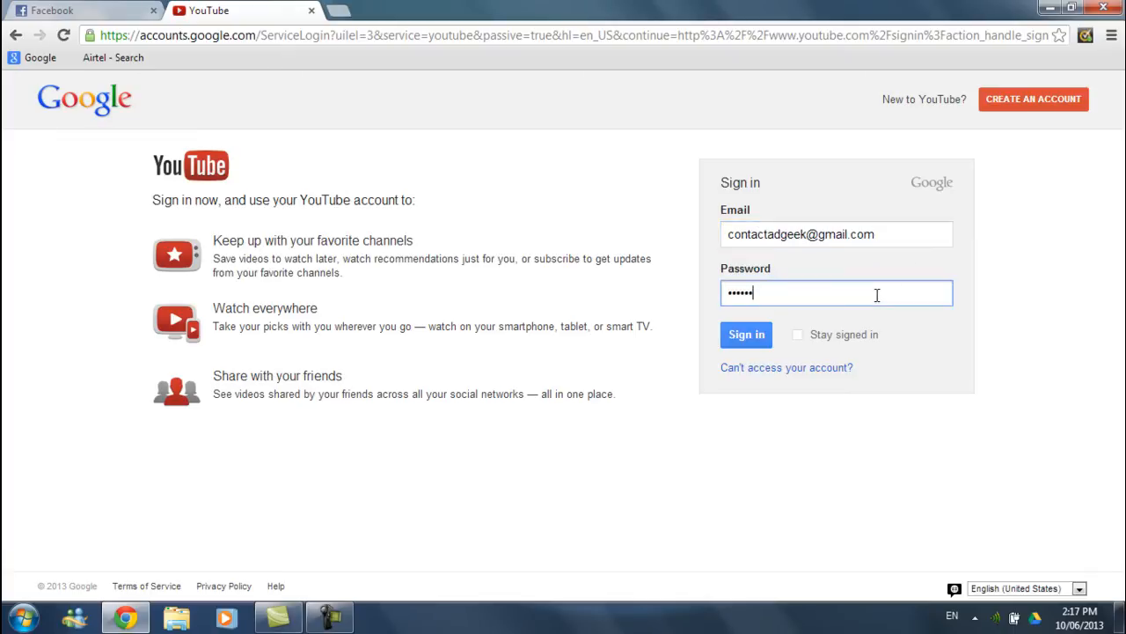
type("password")
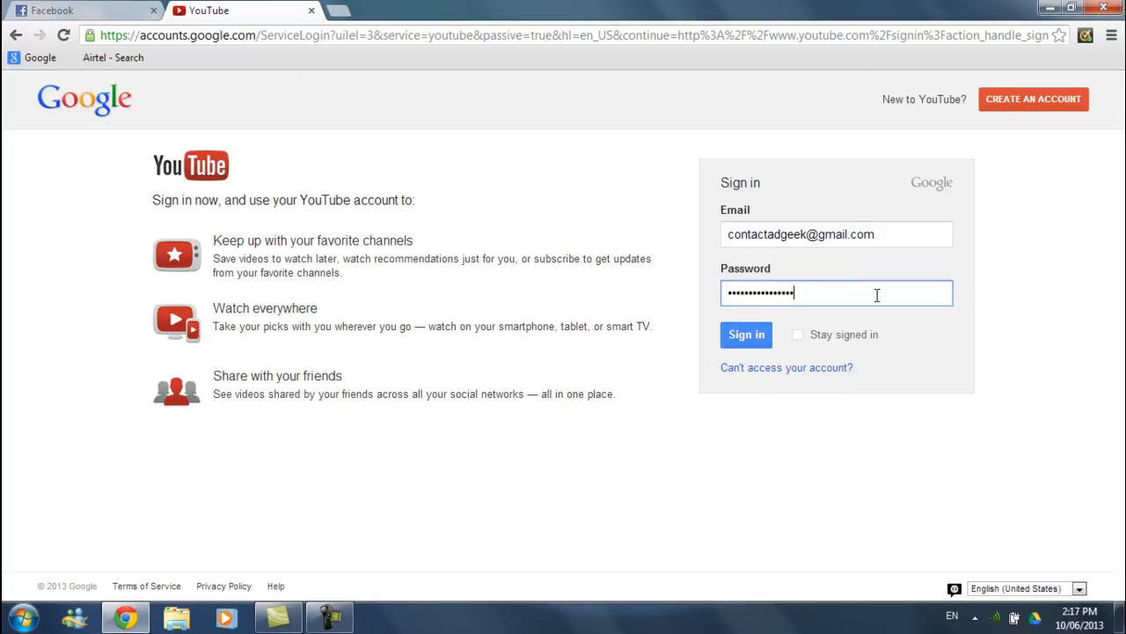
left_click(746, 335)
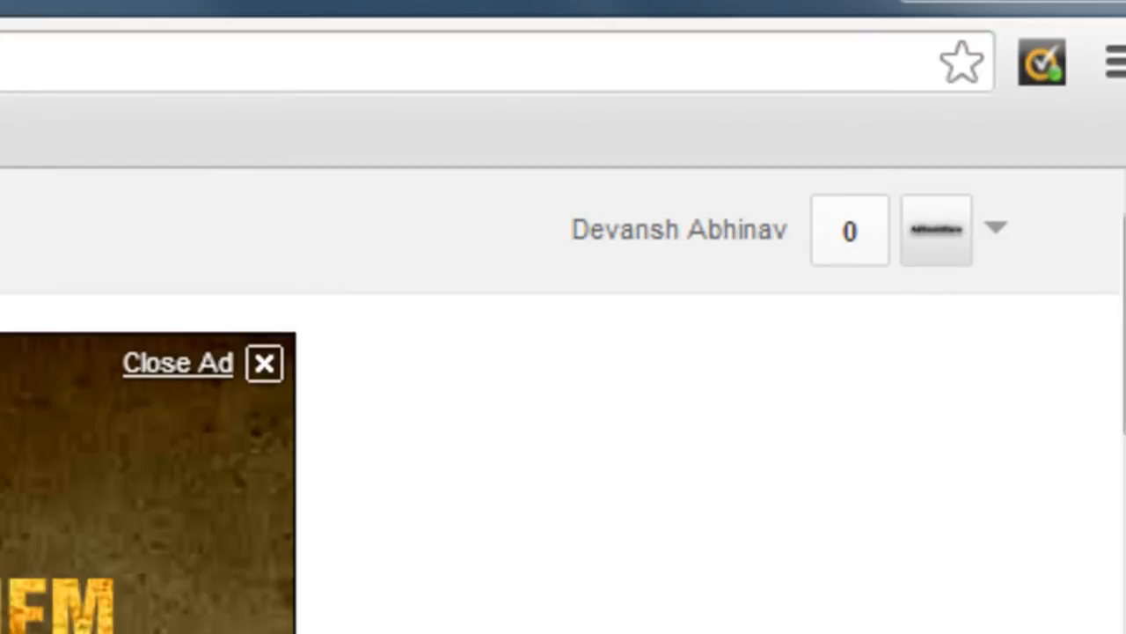
mouse_move(1078, 325)
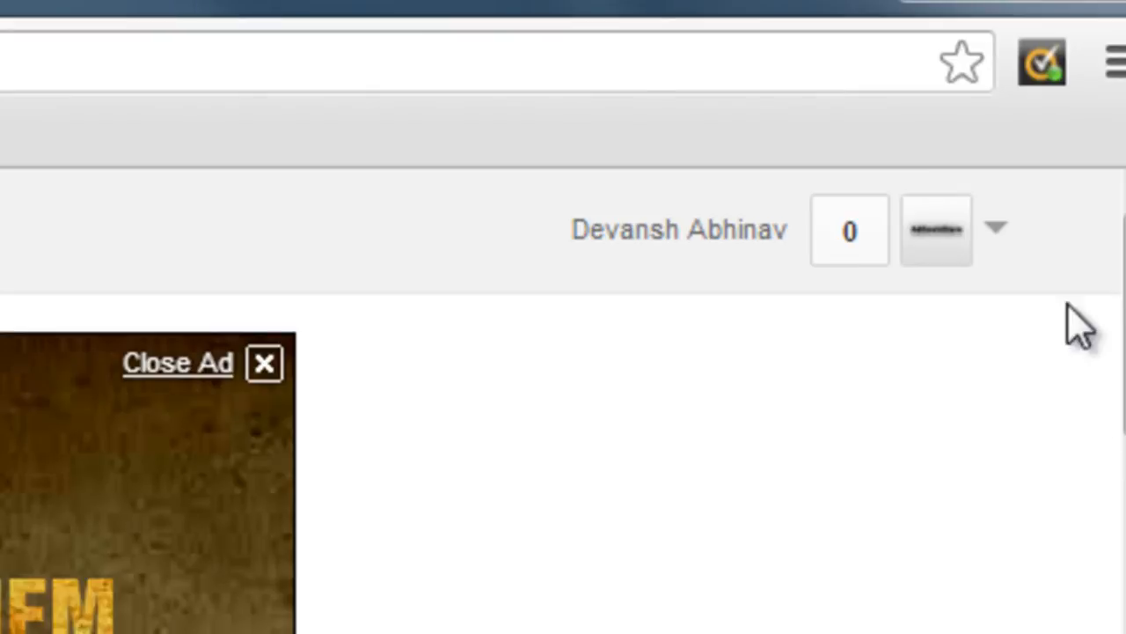
mouse_move(1012, 238)
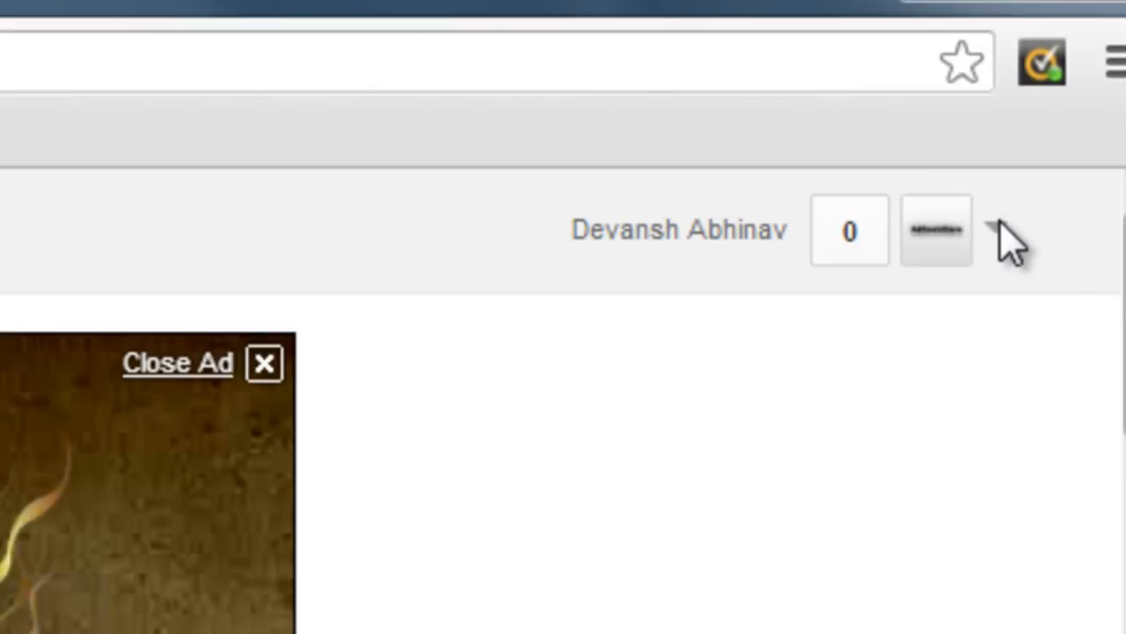
Open the account dropdown beside the avatar at the top right.
left_click(936, 231)
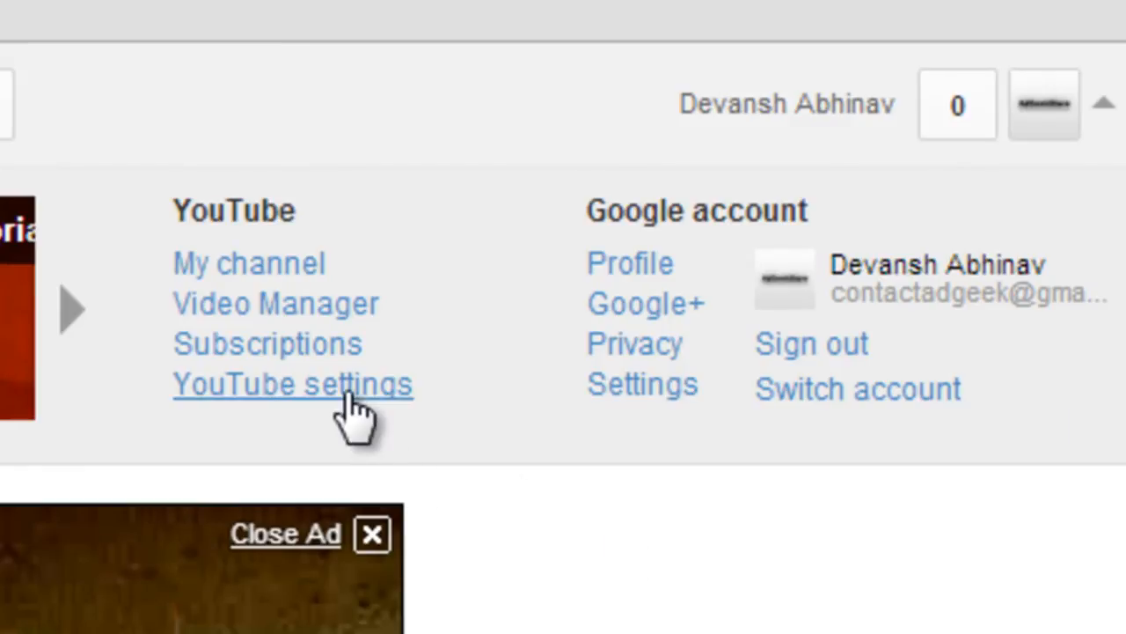
In YouTube settings, return the name to AdGeekStore and disconnect the Google+ profile.
left_click(293, 383)
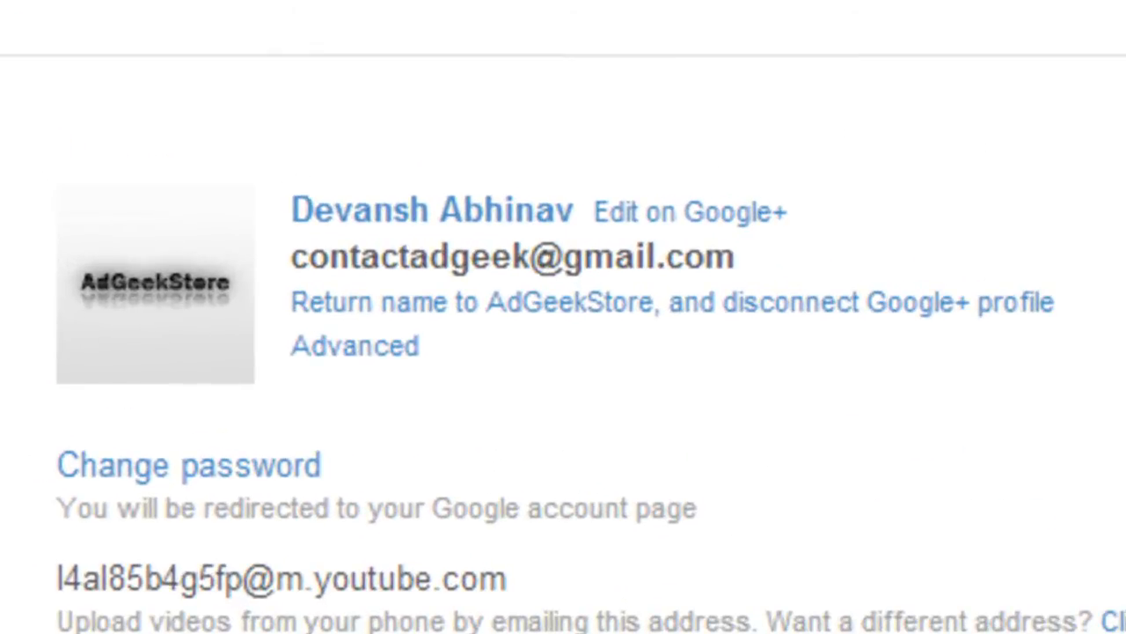
mouse_move(806, 482)
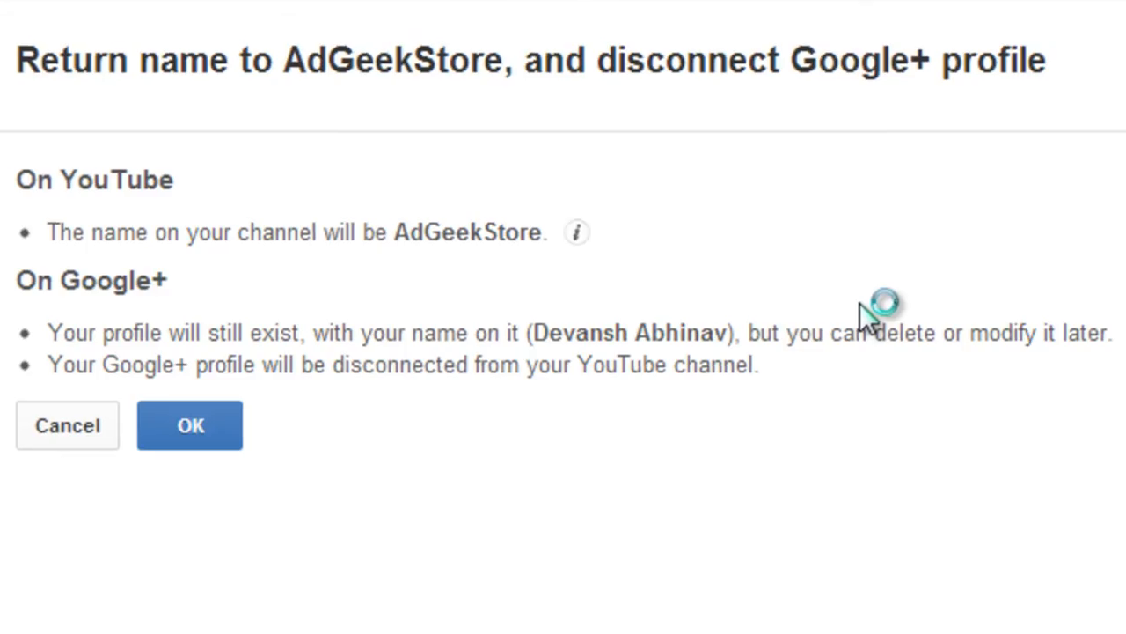
mouse_move(462, 423)
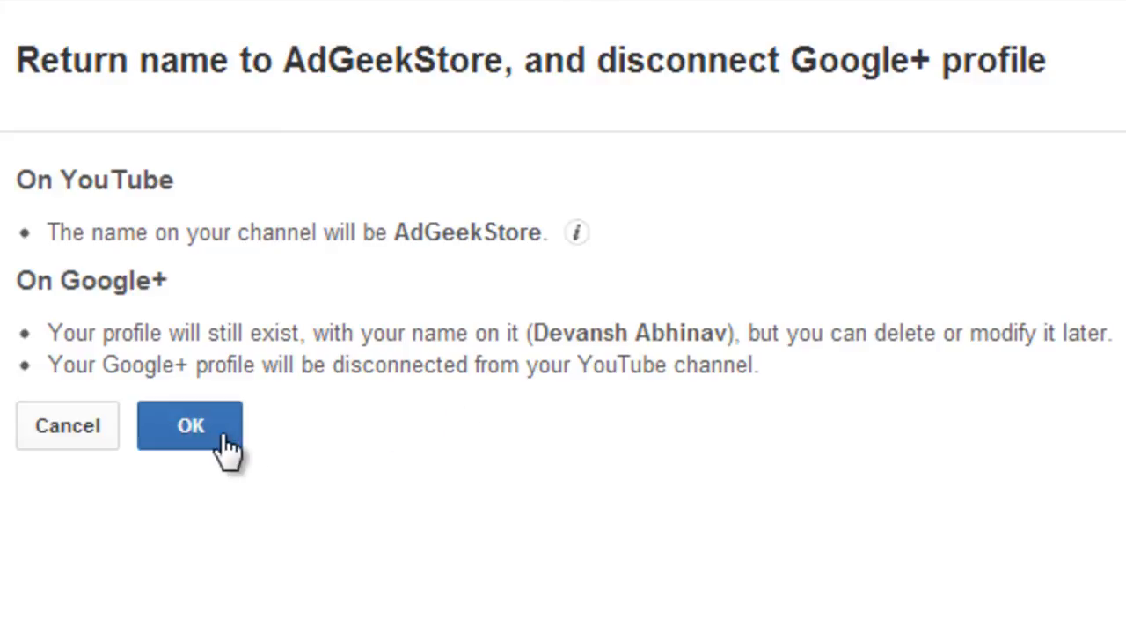
left_click(190, 425)
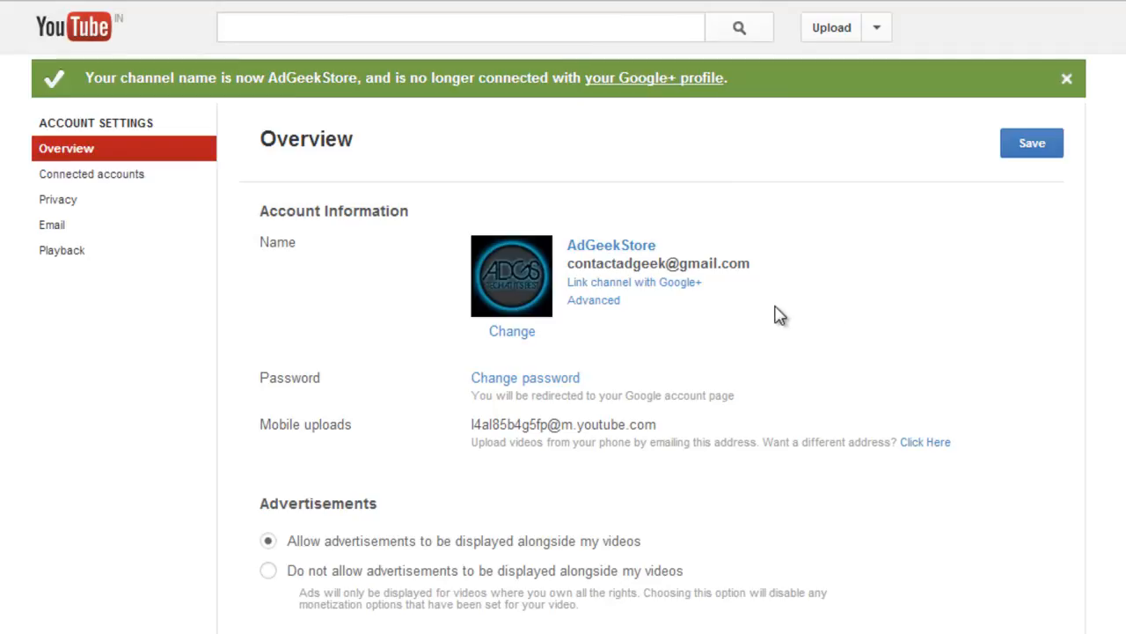
mouse_move(877, 223)
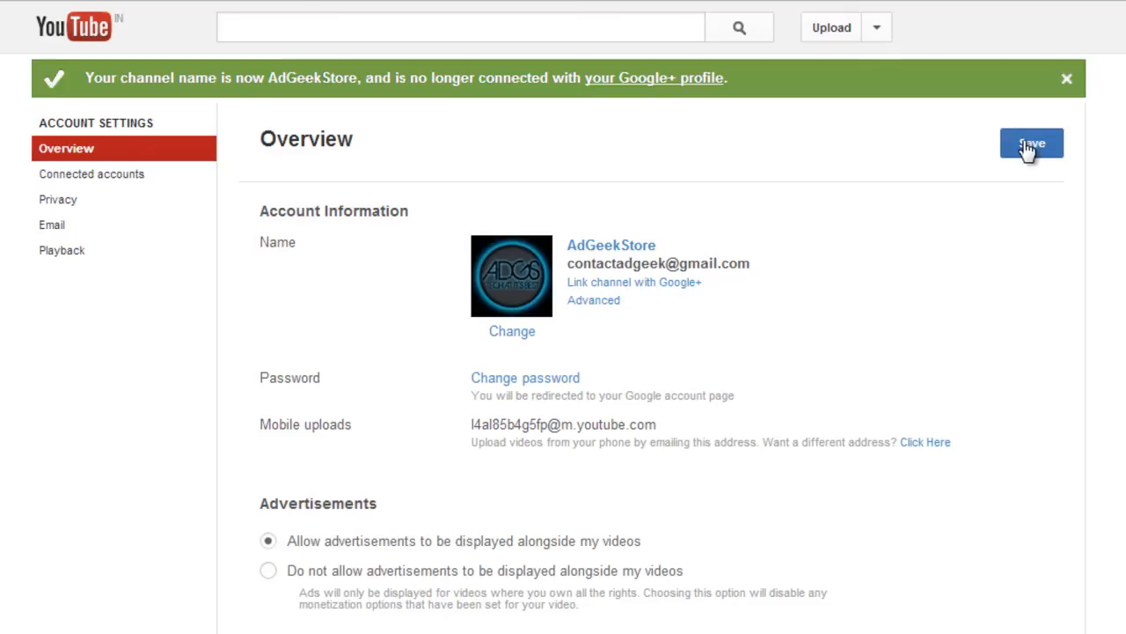
Save the Account Settings Overview with AdGeekStore as the channel name.
left_click(1031, 143)
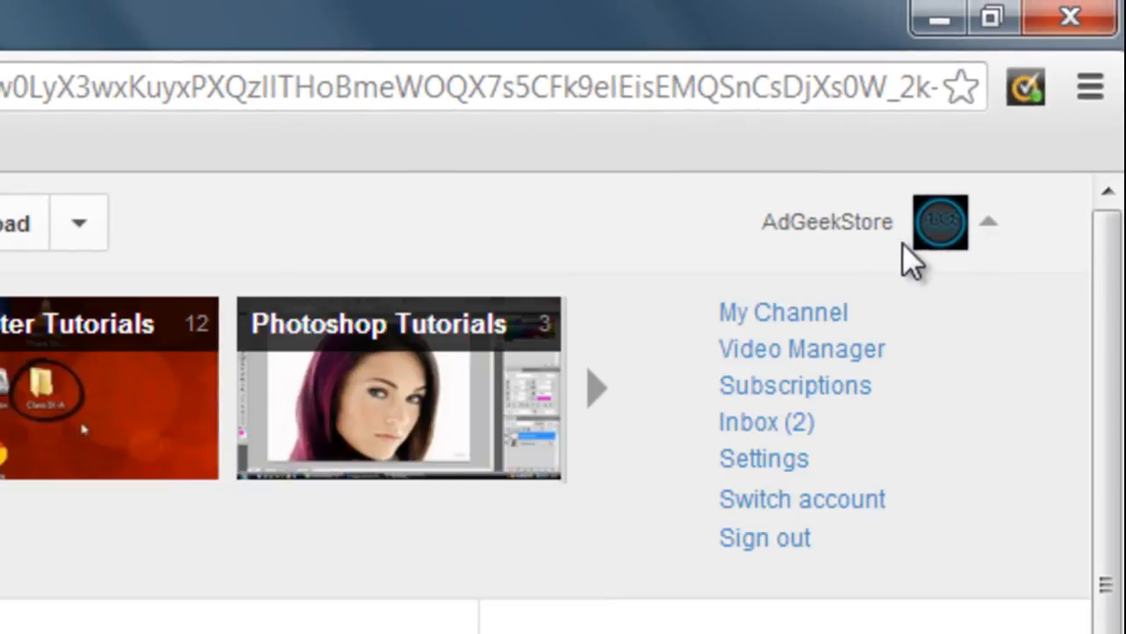
mouse_move(915, 260)
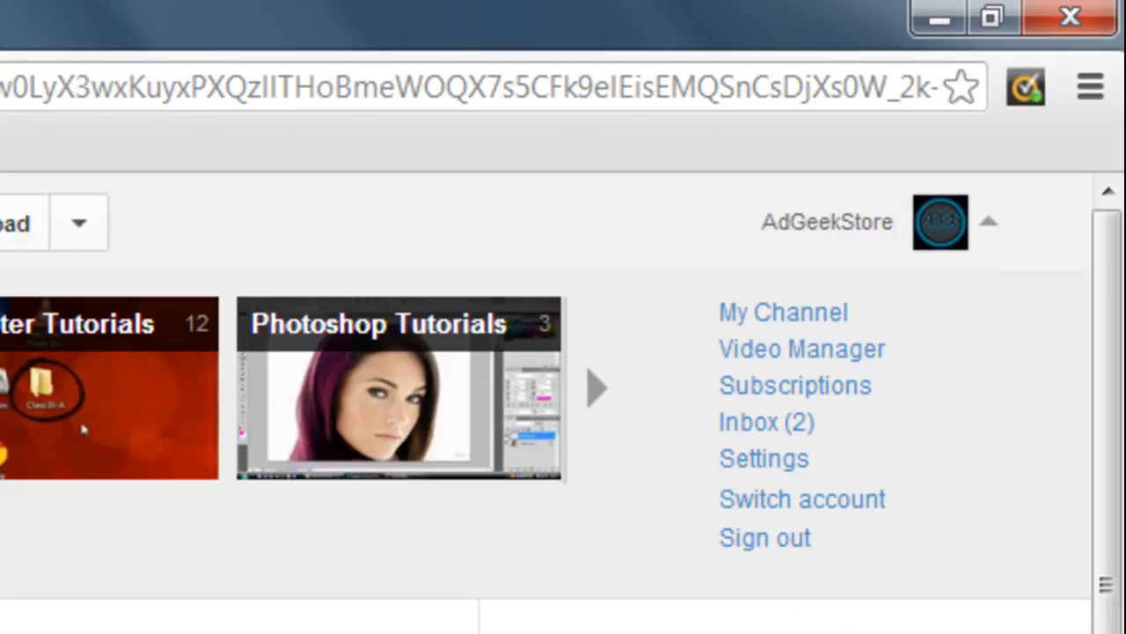
mouse_move(782, 312)
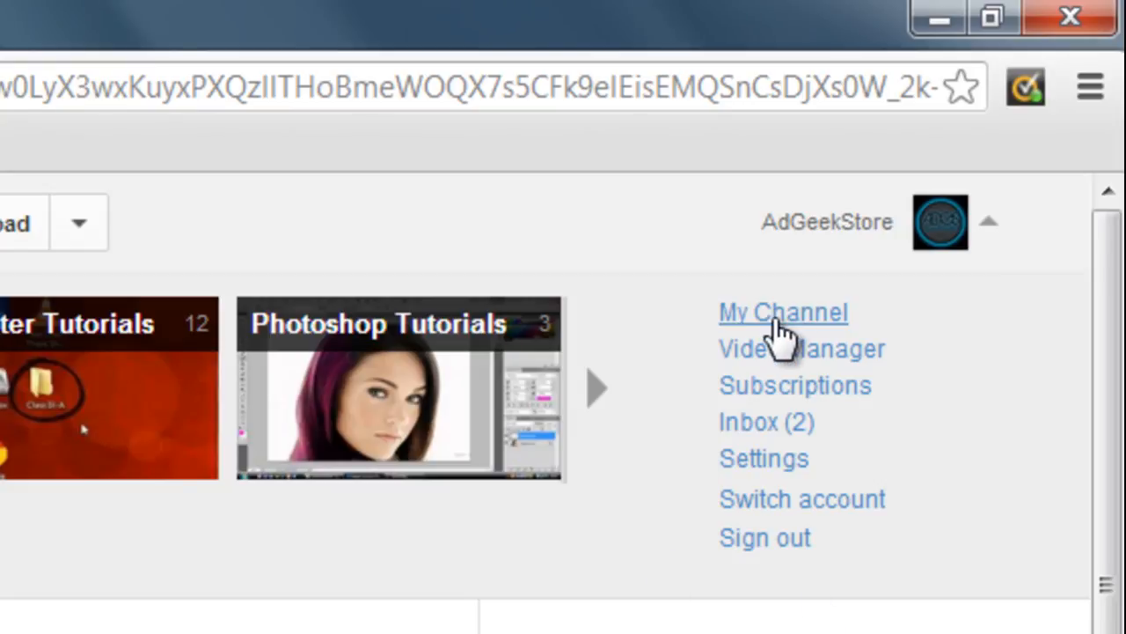
Go to My Channel to view the AdGeekStore channel page.
left_click(783, 311)
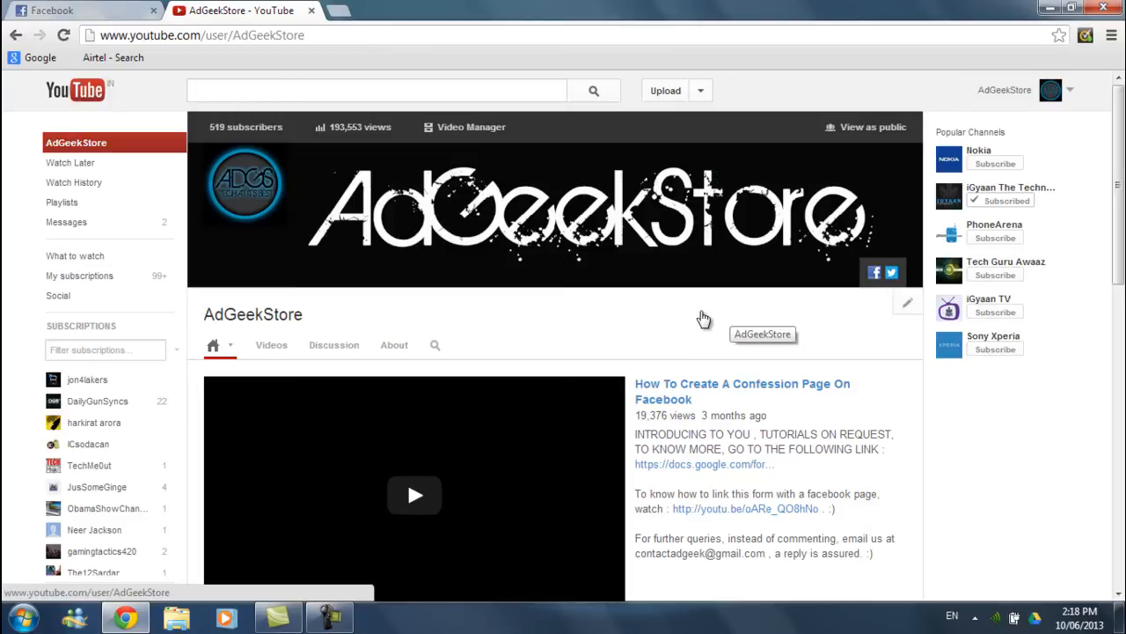